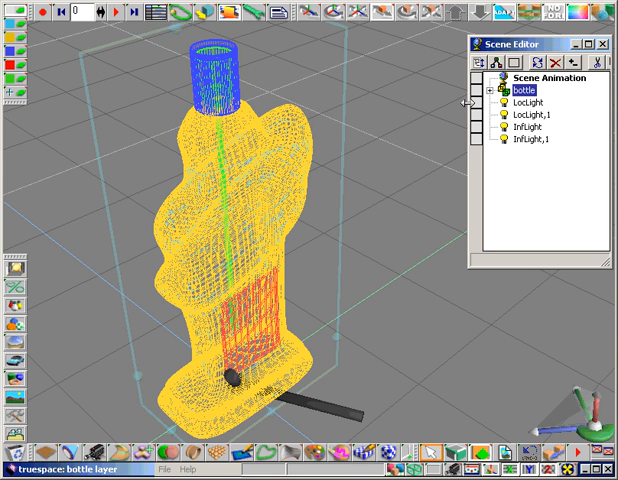
Step: Right-click the perfume bottle to begin duplicating it beside the original
right_click(523, 89)
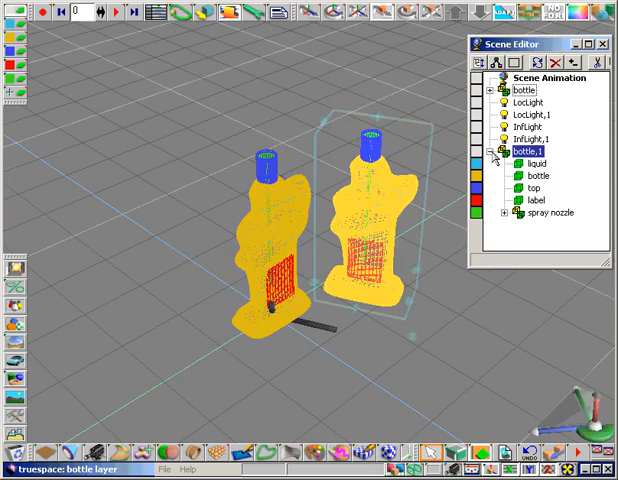
left_click(531, 193)
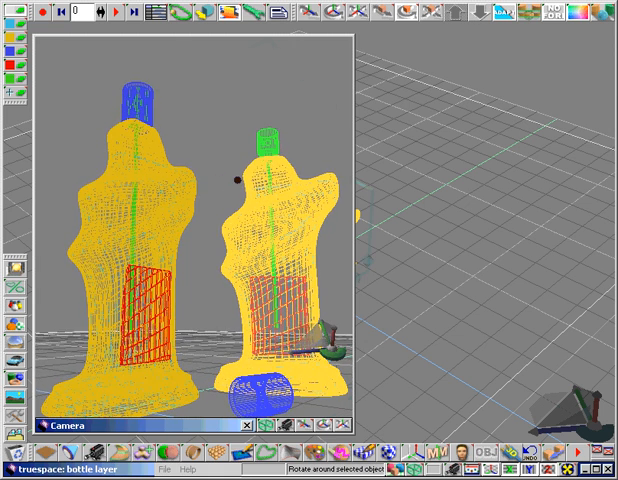
mouse_move(230, 190)
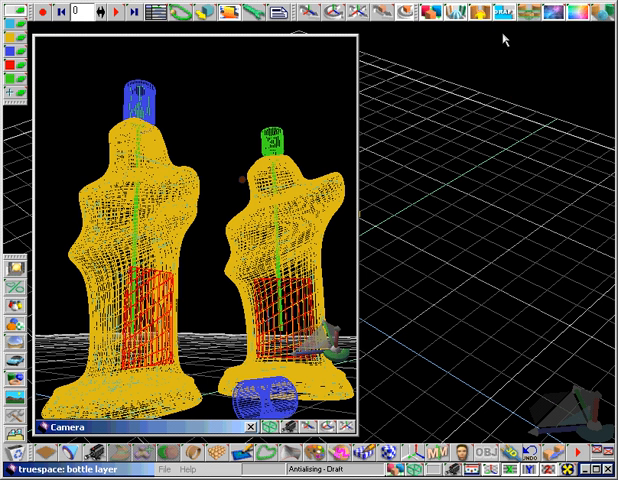
mouse_move(416, 318)
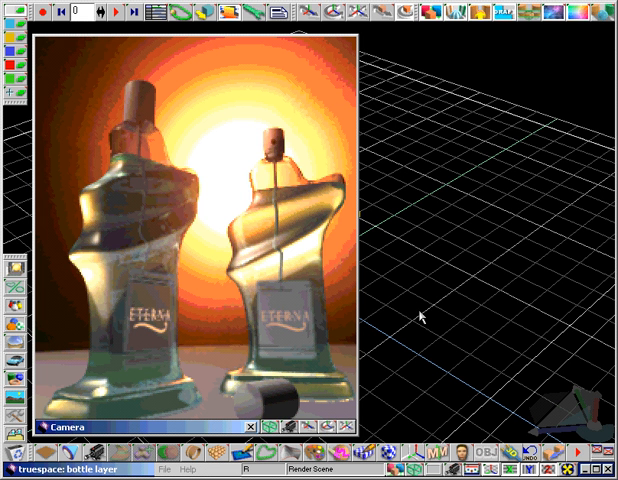
mouse_move(424, 364)
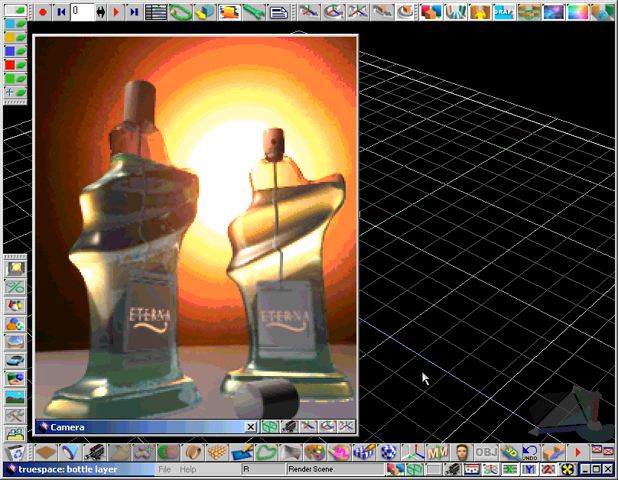
mouse_move(424, 401)
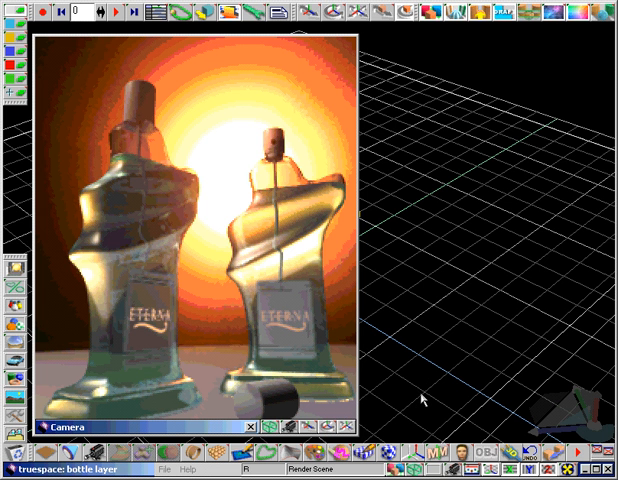
mouse_move(419, 441)
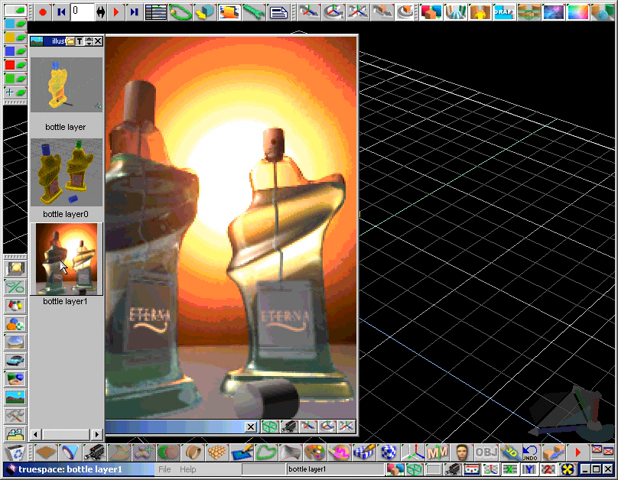
mouse_move(62, 264)
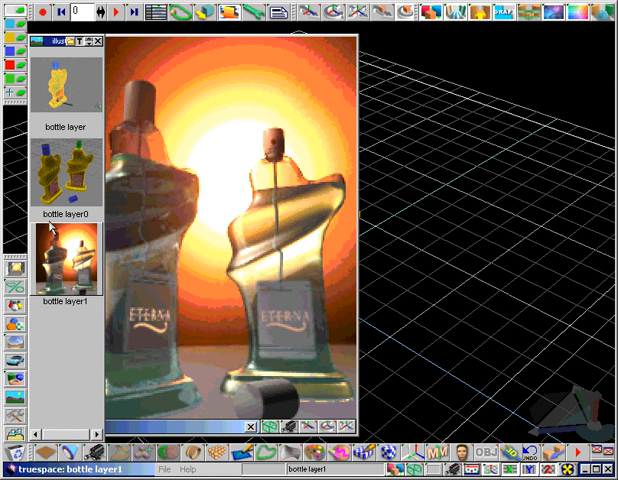
Step: Rename the sun-lit library thumbnail to 'bottle sun'
right_click(62, 255)
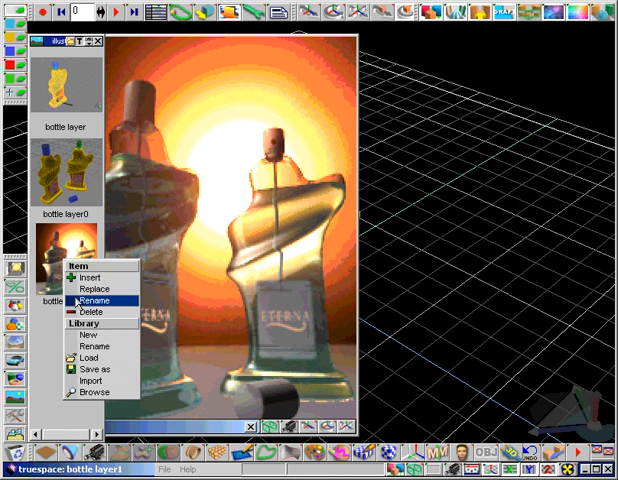
left_click(90, 300)
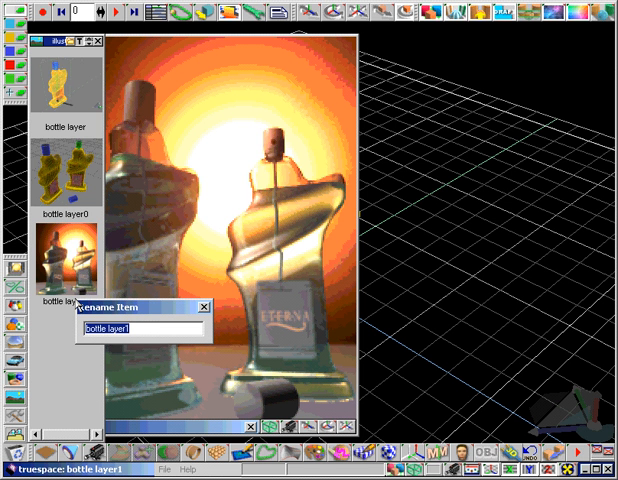
type("bottle sun")
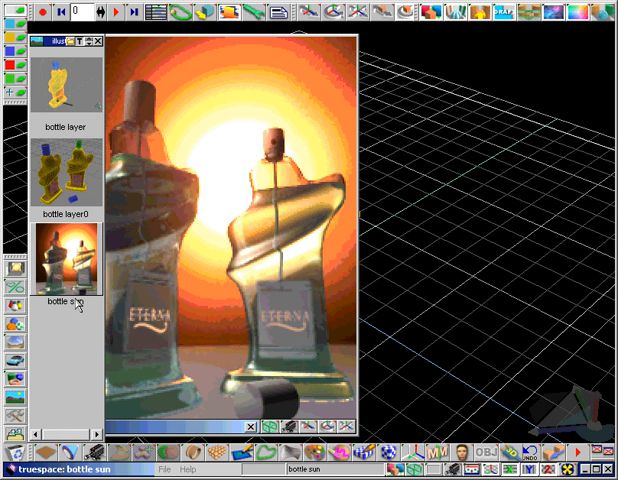
left_click(65, 175)
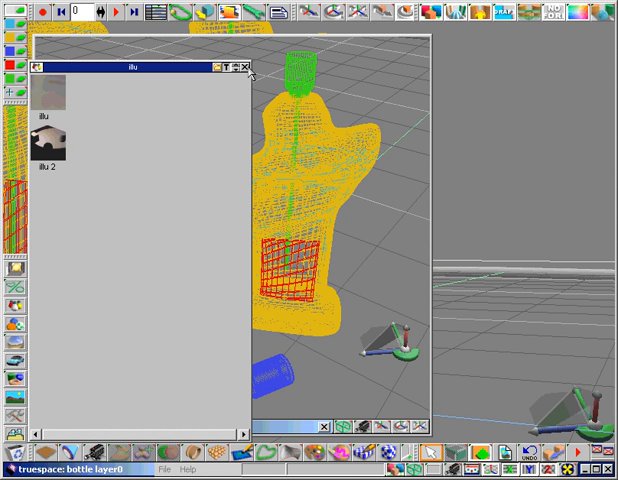
Step: Close the illu material library to show the bottle layer0 camera view
left_click(247, 67)
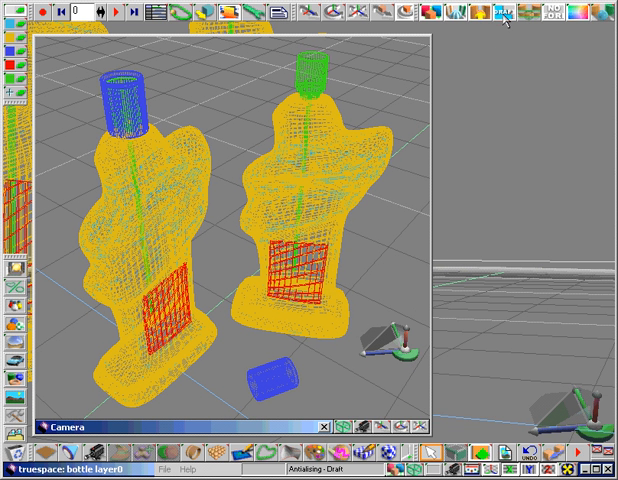
Step: Render the camera view with the soft top-down lighting
left_click(505, 14)
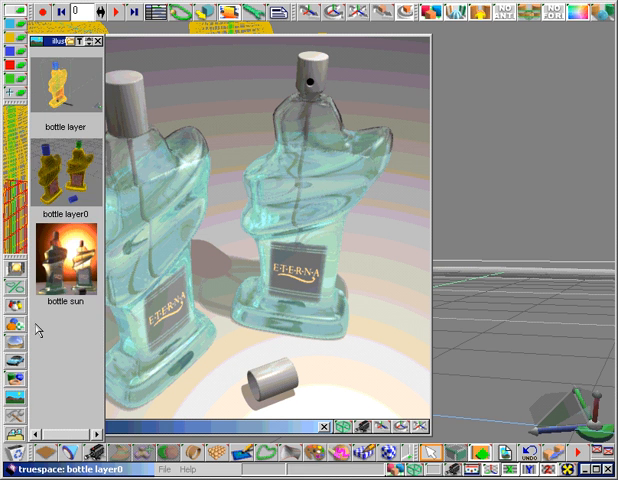
Step: Save the soft-lit scene over bottle layer0 and rename it 'sample'
left_click(66, 178)
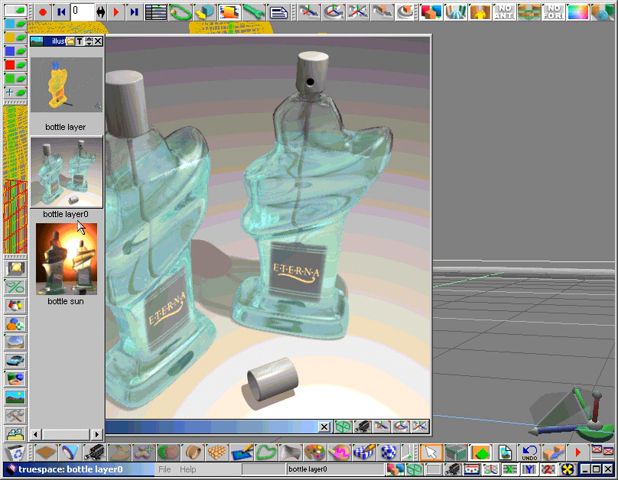
double_click(65, 190)
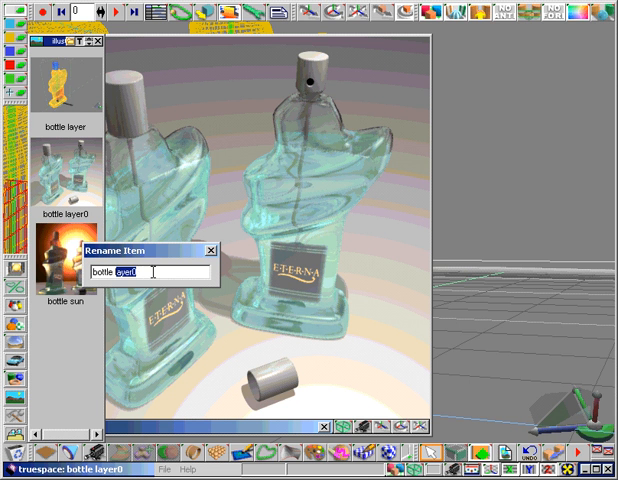
type("sample")
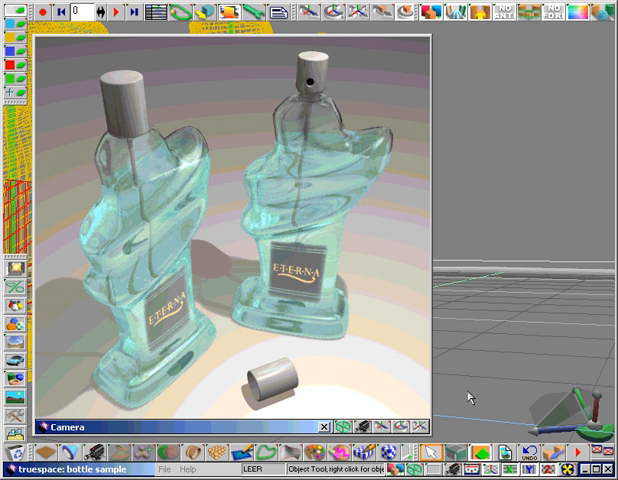
mouse_move(479, 377)
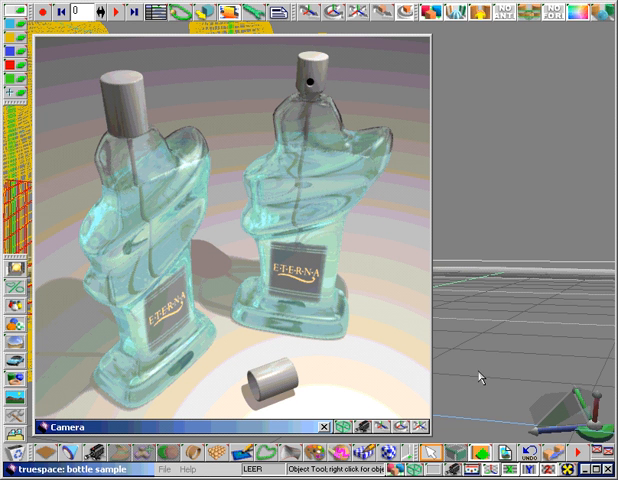